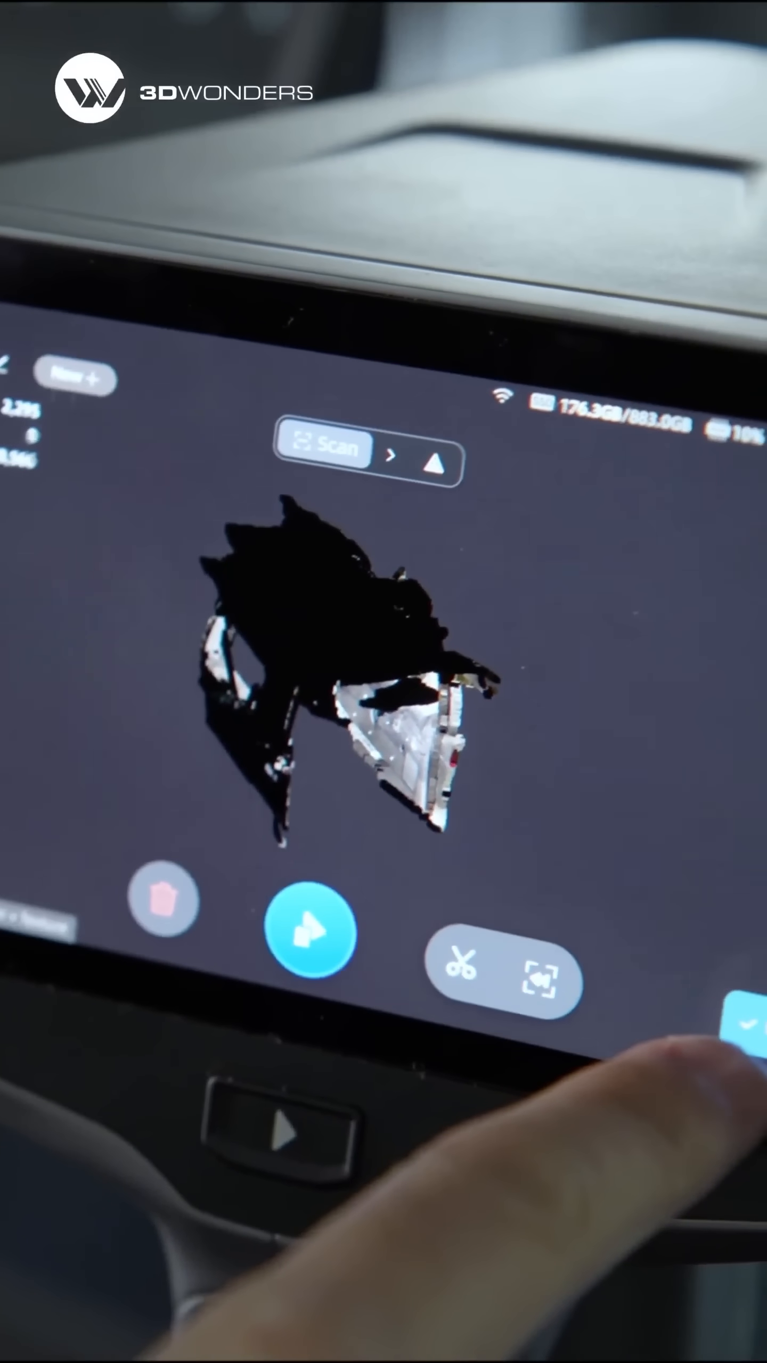
Confirm the finished cabin scan with the checkmark on the scanner touchscreen.
{"action": "left_click", "coordinate": [743, 1047]}
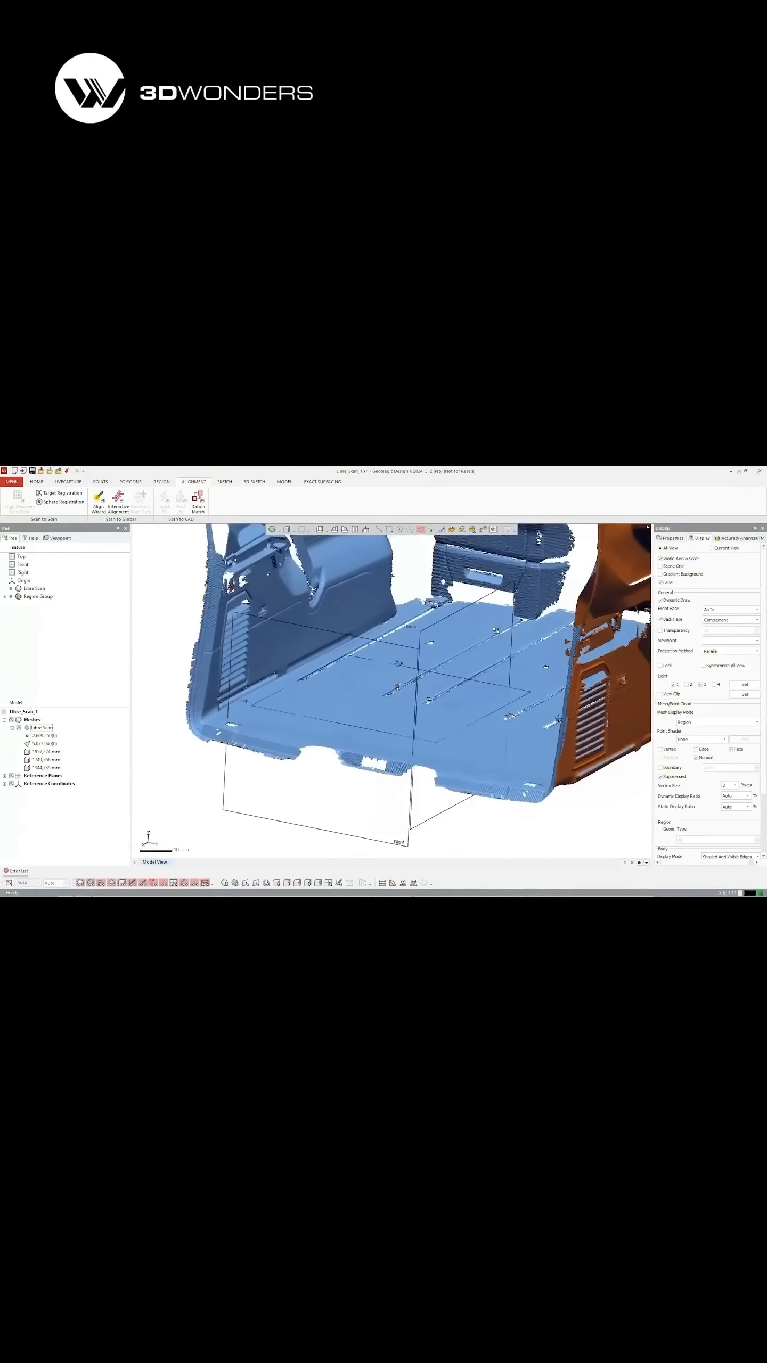
Align the cabin mesh to world coordinates, then move on to solid modelling features.
{"action": "left_click", "coordinate": [284, 481]}
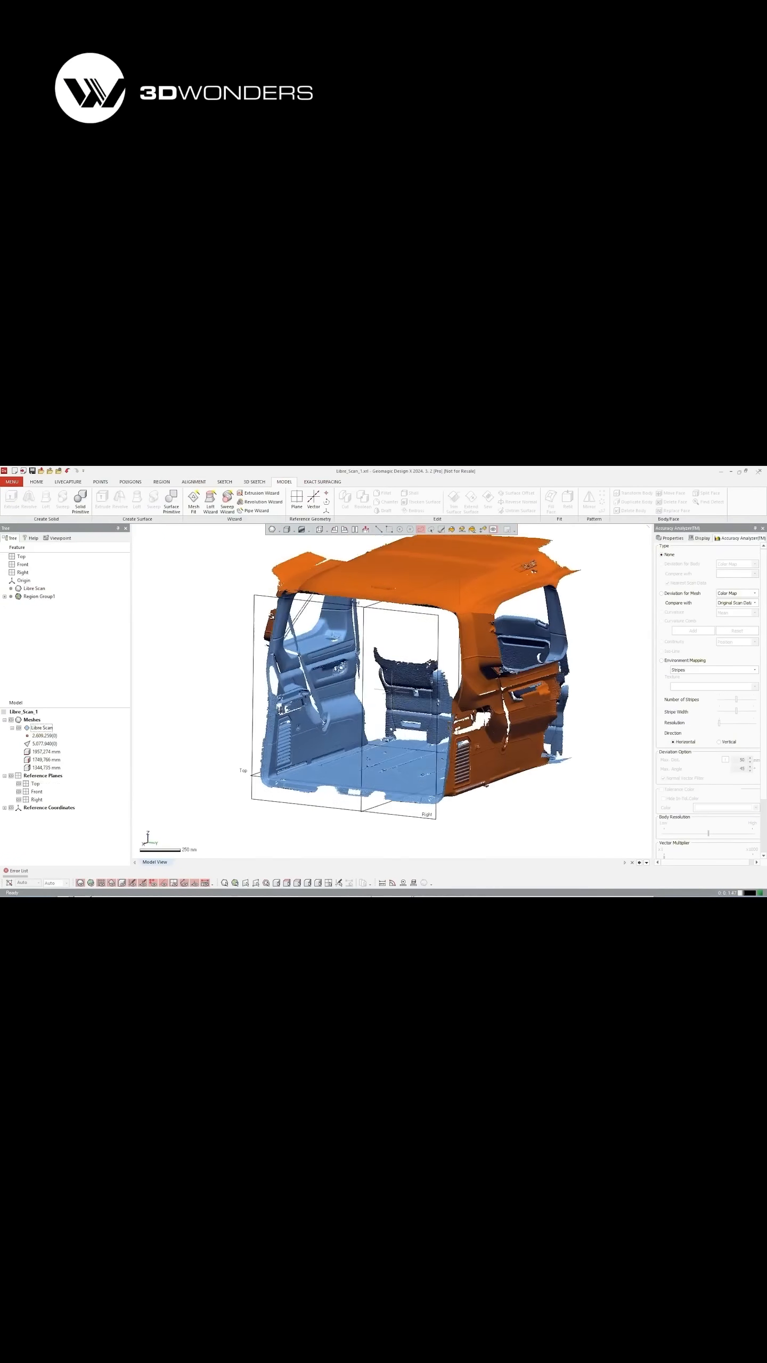
{"action": "left_click", "coordinate": [170, 499]}
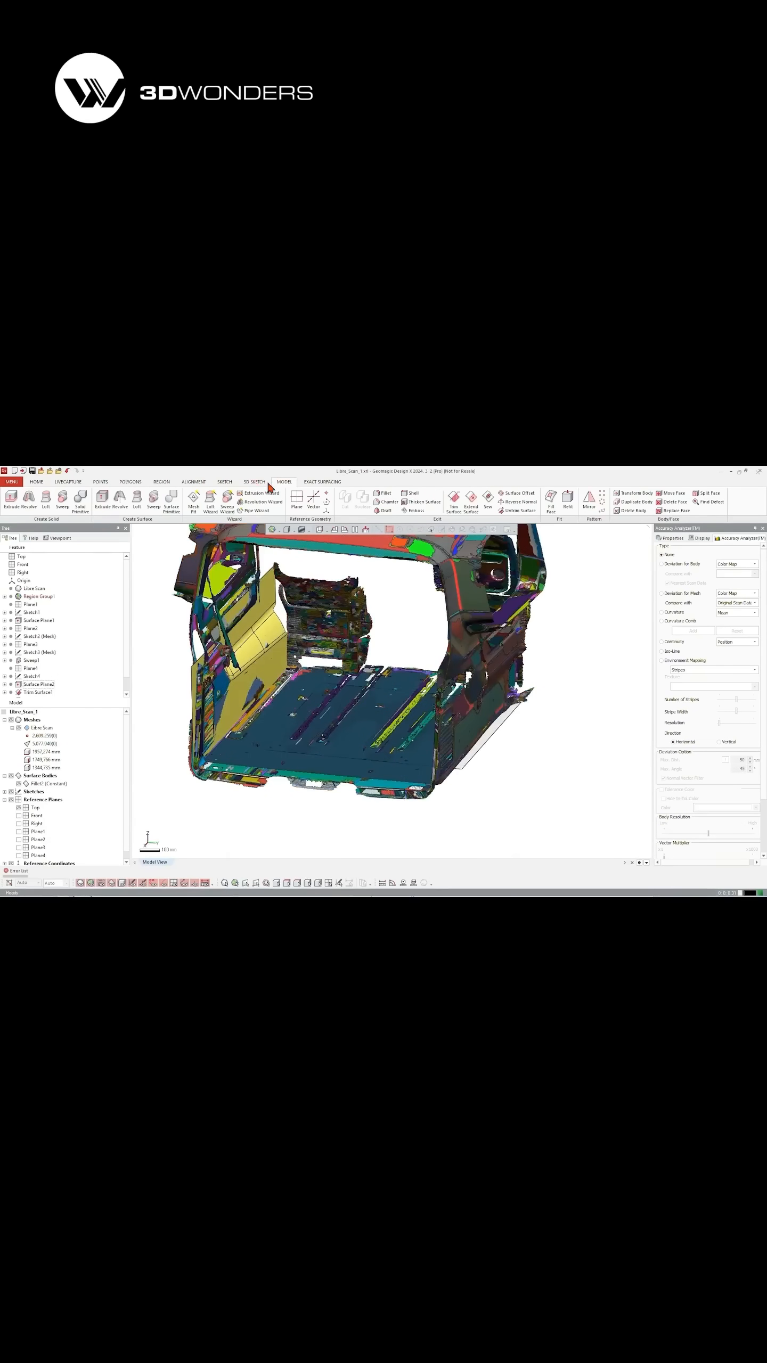
Create fitted surfaces over the cabin floor and walls with plane, sketch, sweep and trim.
{"action": "left_click", "coordinate": [345, 497]}
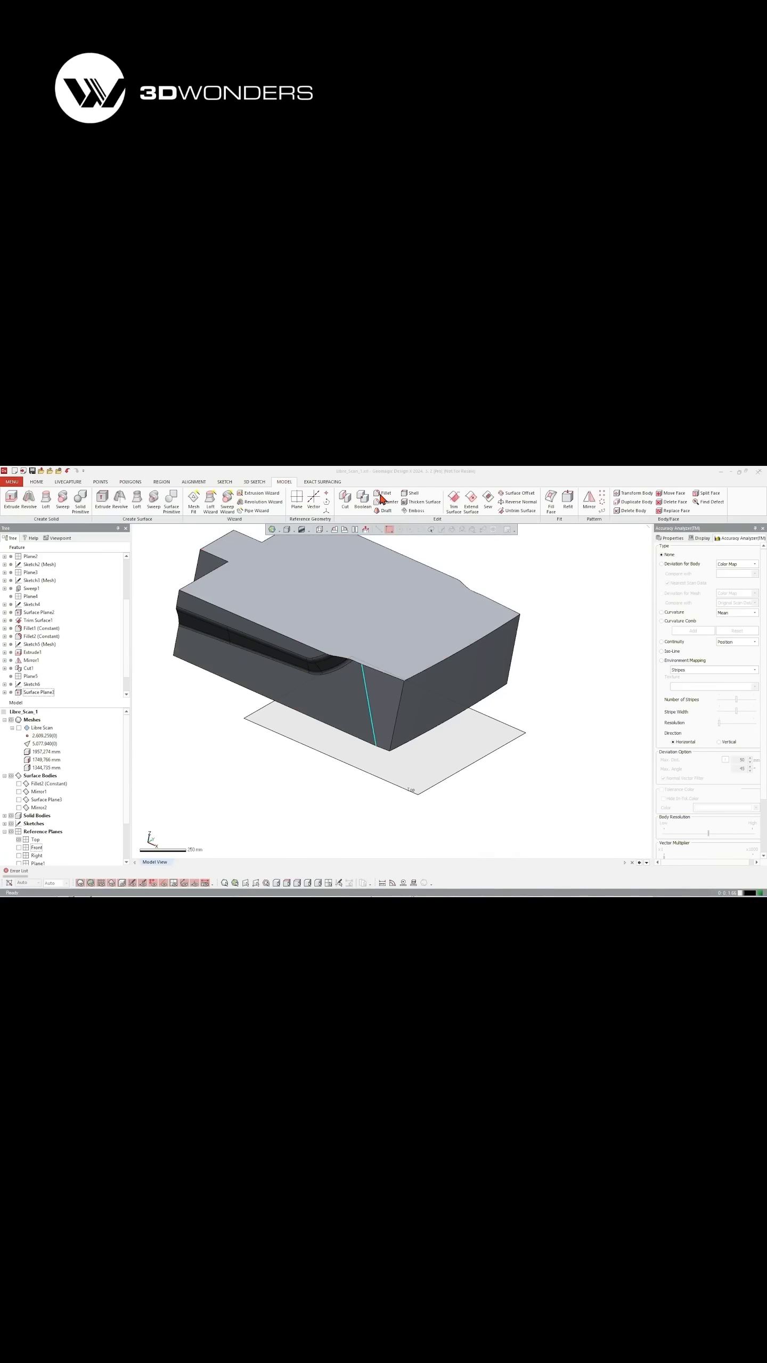
Start a 500 mm fillet on the vertical corner edge of the cover solid.
{"action": "left_click", "coordinate": [383, 494]}
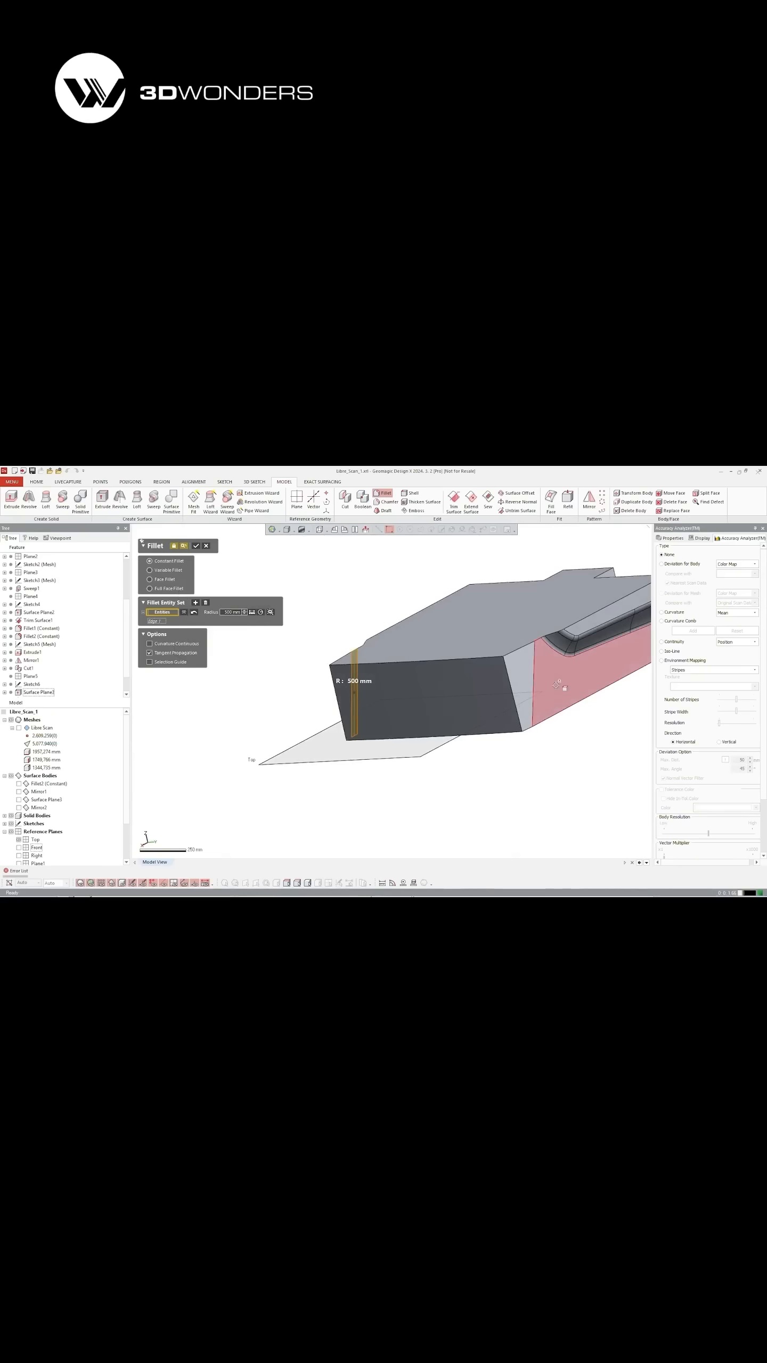